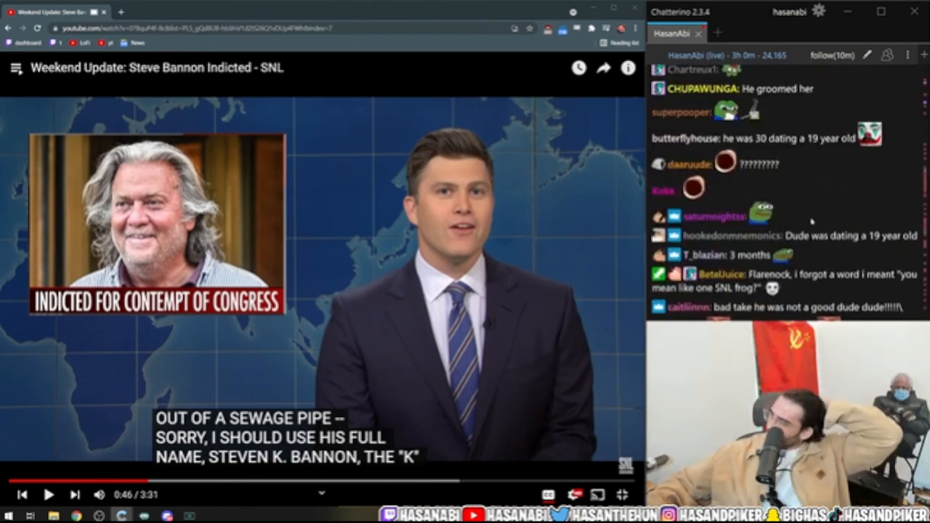
Scroll down the page while the SNL Weekend Update clip stays paused and the All Too Well tab loads.
{"action": "scroll", "scroll_direction": "down", "scroll_amount": 3}
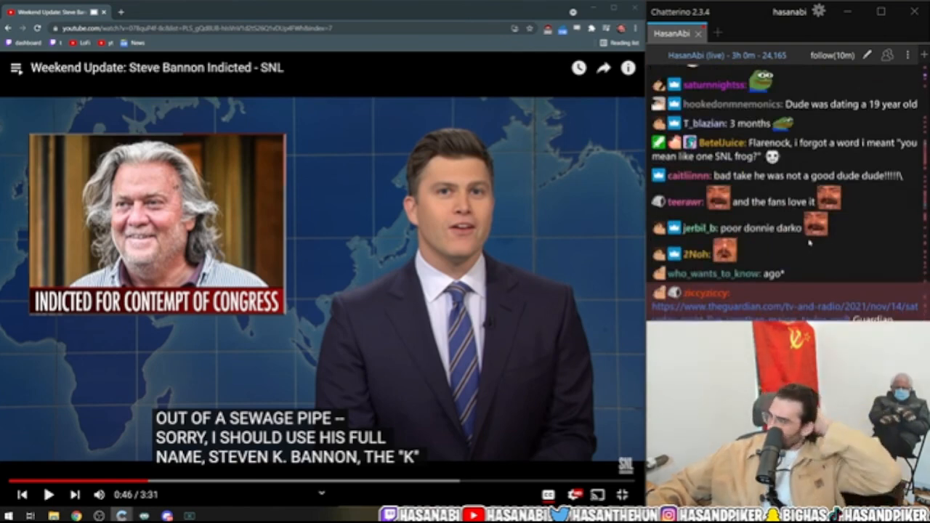
{"action": "scroll", "scroll_direction": "down", "scroll_amount": 3}
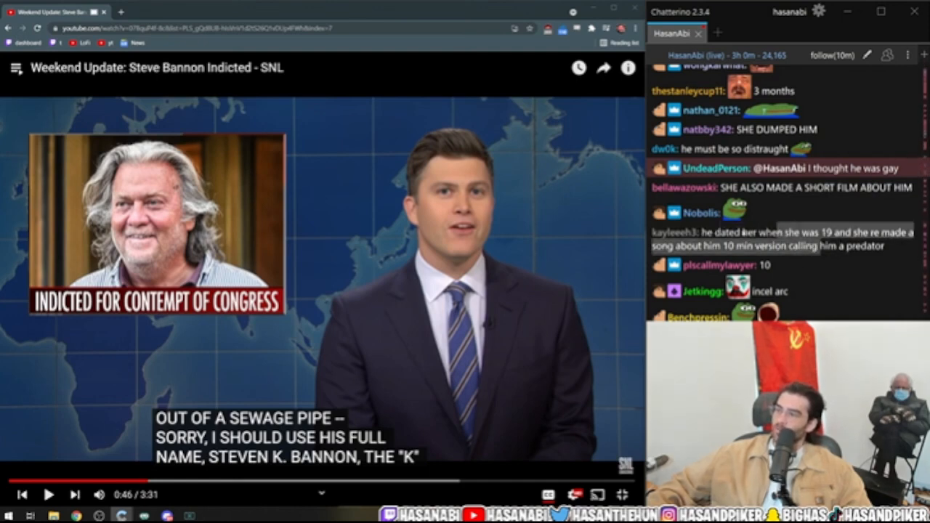
{"action": "scroll", "scroll_direction": "down", "scroll_amount": 3}
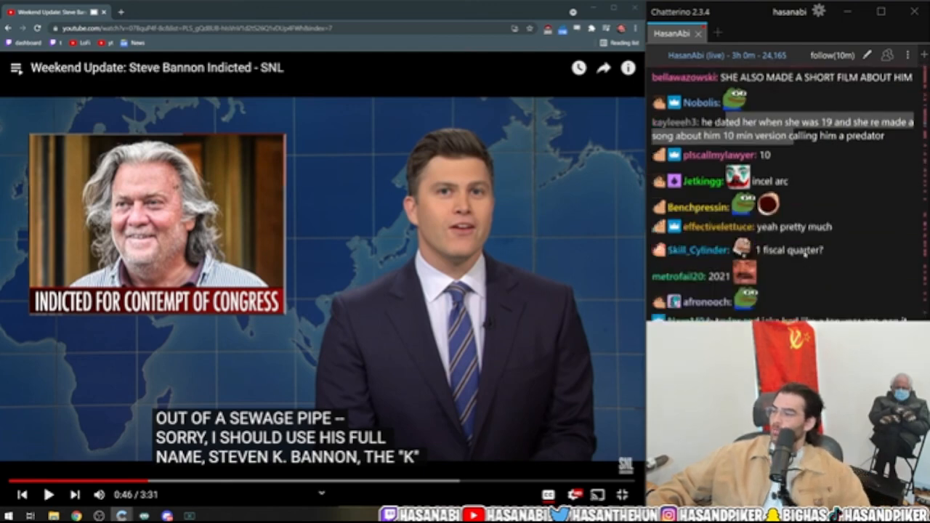
{"action": "scroll", "scroll_direction": "down", "scroll_amount": 3}
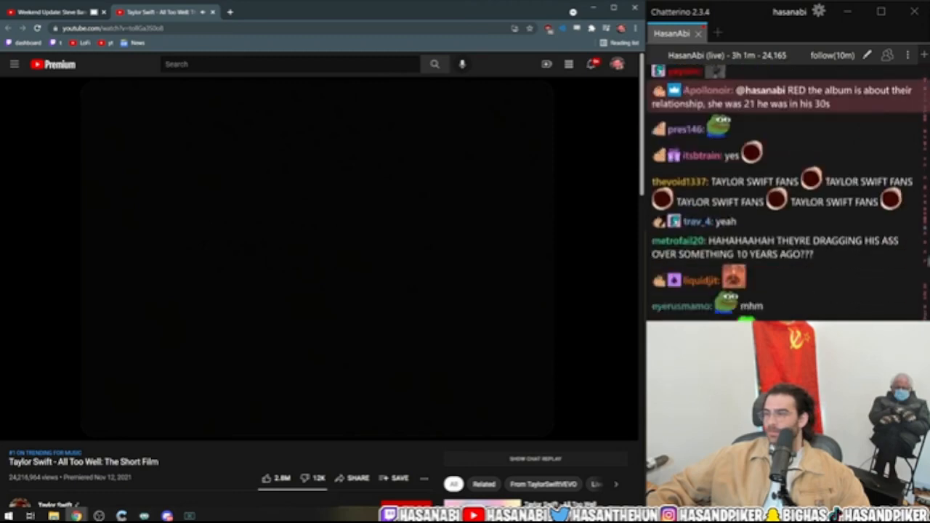
Pause the All Too Well short film at 0:11 and scroll down the page while reading chat.
{"action": "left_click", "coordinate": [316, 254]}
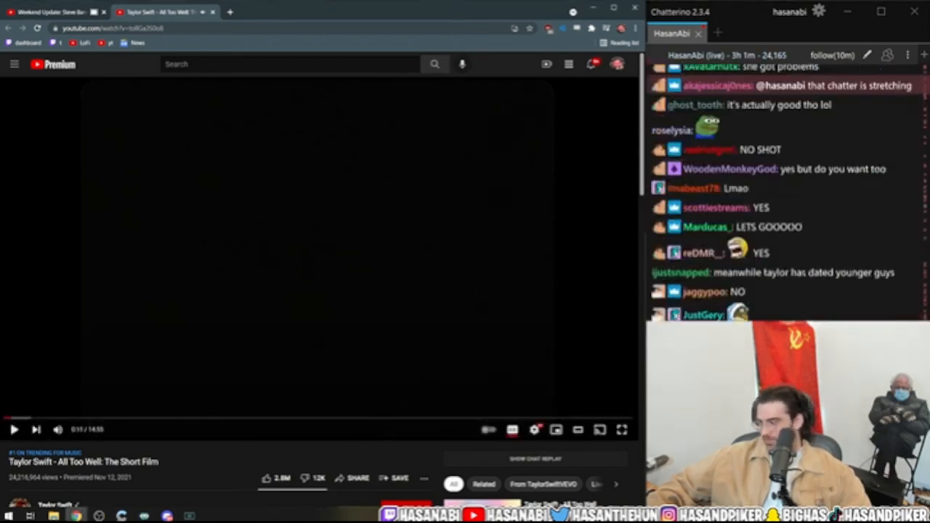
{"action": "scroll", "scroll_direction": "down", "scroll_amount": 3}
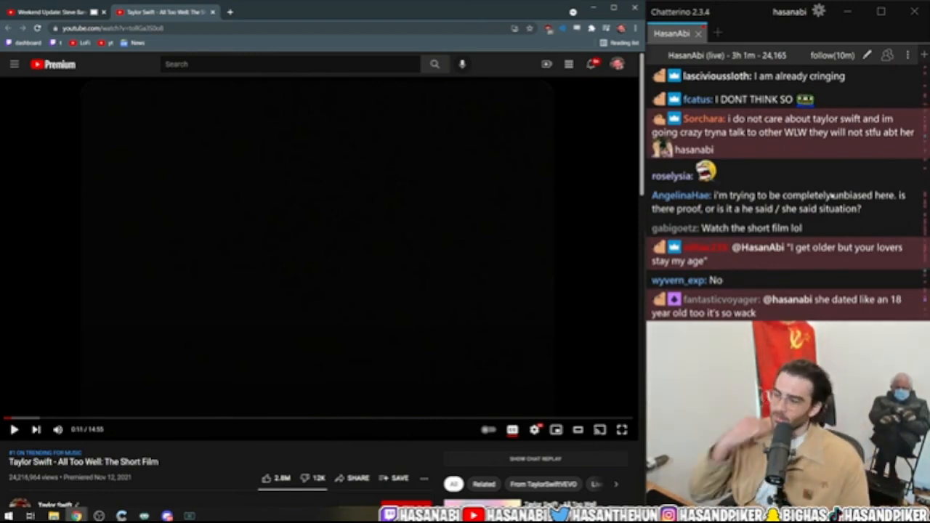
{"action": "scroll", "scroll_direction": "down", "scroll_amount": 3}
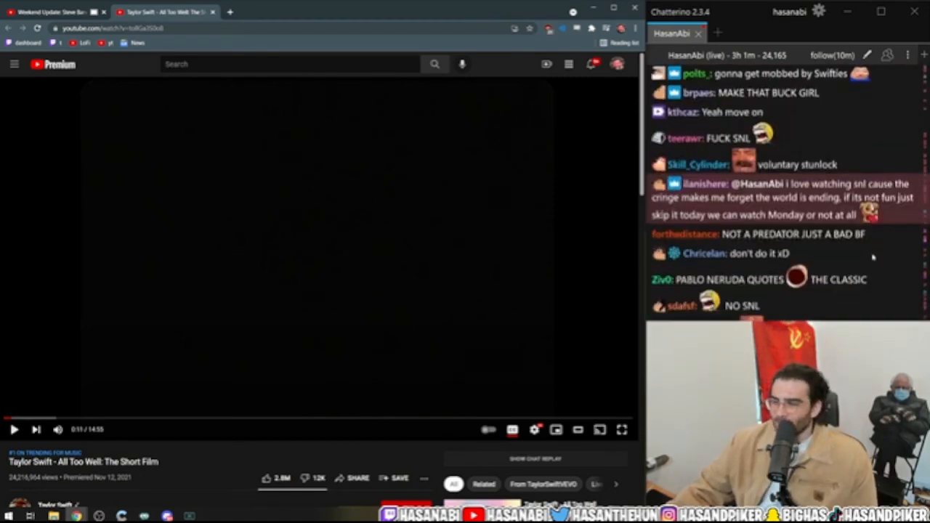
{"action": "scroll", "scroll_direction": "down", "scroll_amount": 3}
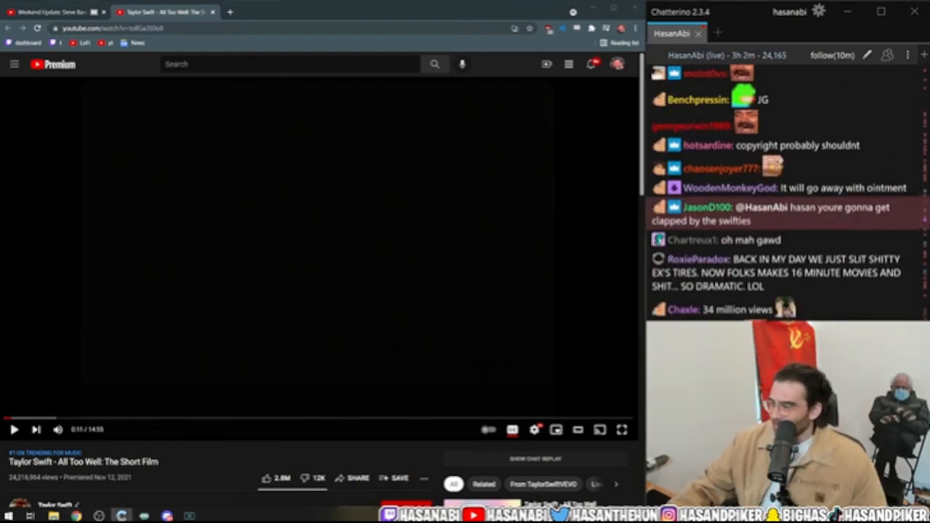
{"action": "scroll", "scroll_direction": "down", "scroll_amount": 3}
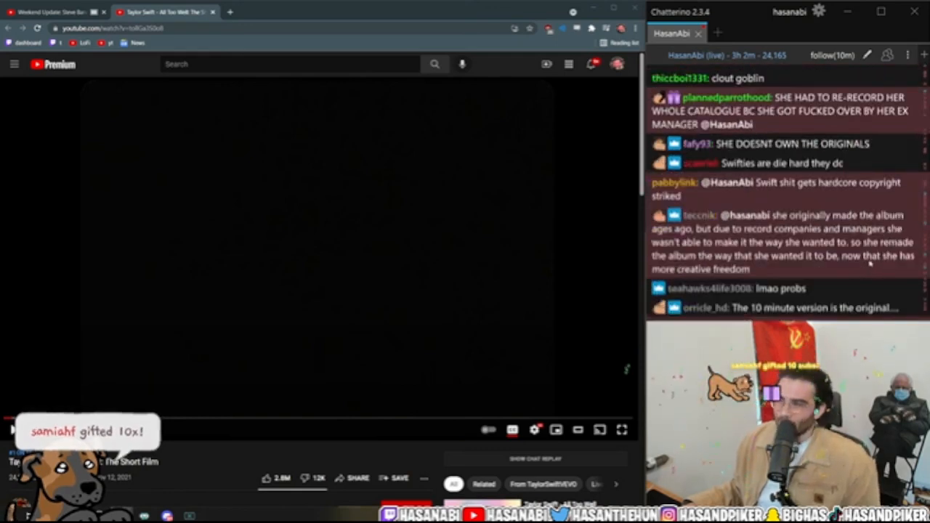
{"action": "scroll", "scroll_direction": "down", "scroll_amount": 3}
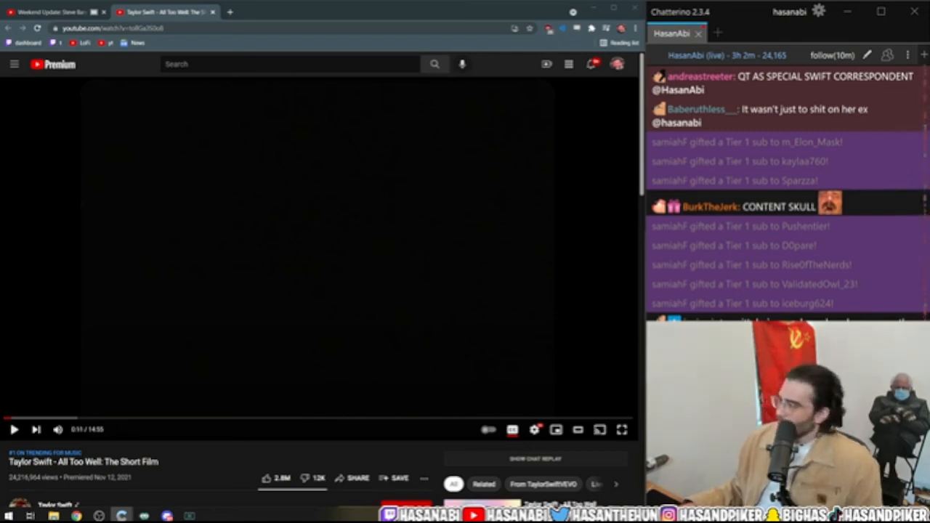
{"action": "scroll", "scroll_direction": "down", "scroll_amount": 3}
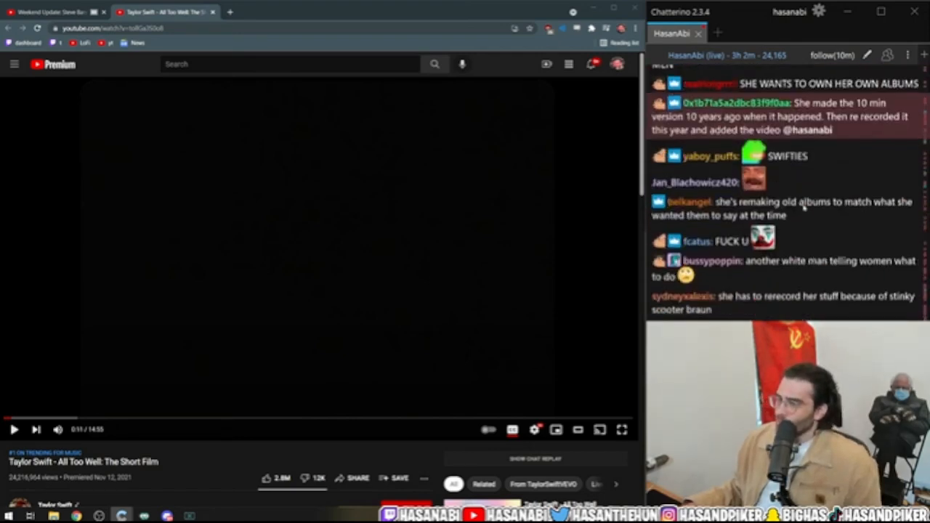
{"action": "scroll", "scroll_direction": "down", "scroll_amount": 3}
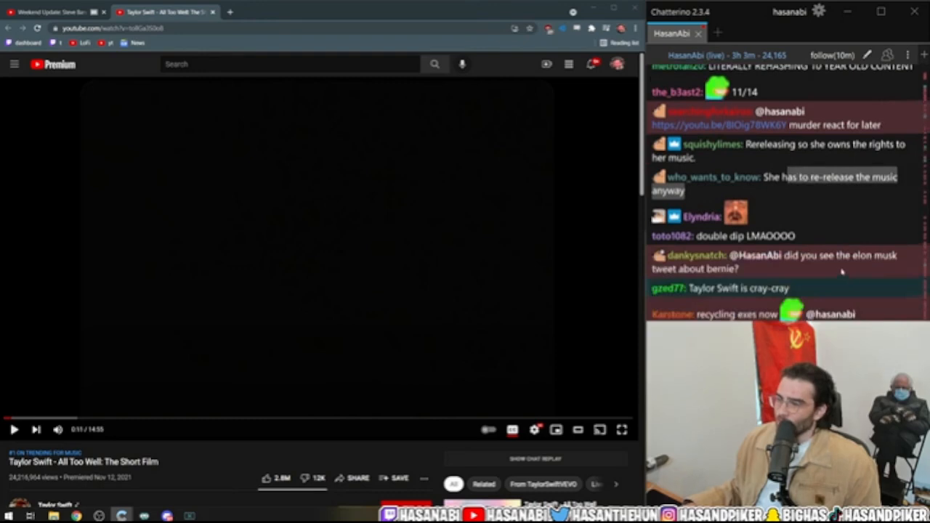
{"action": "scroll", "scroll_direction": "down", "scroll_amount": 3}
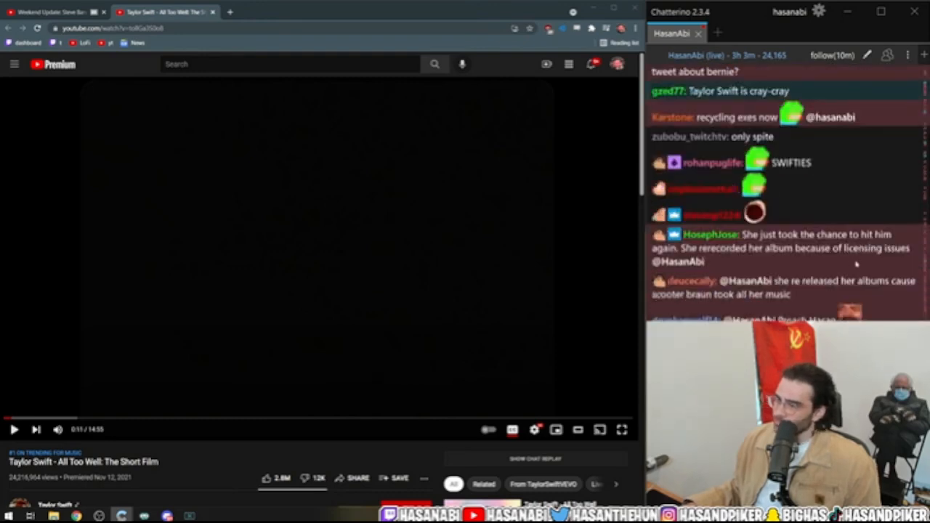
{"action": "scroll", "scroll_direction": "down", "scroll_amount": 3}
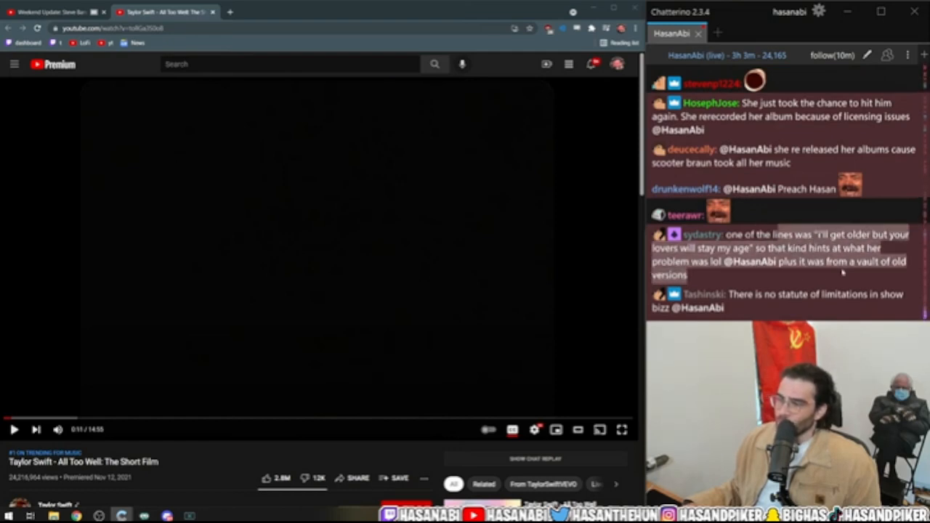
{"action": "scroll", "scroll_direction": "down", "scroll_amount": 3}
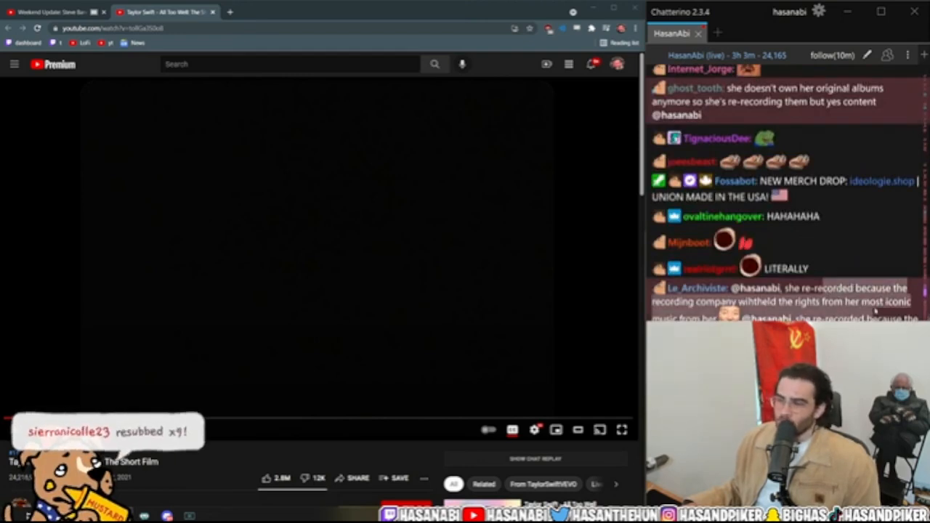
{"action": "scroll", "scroll_direction": "down", "scroll_amount": 3}
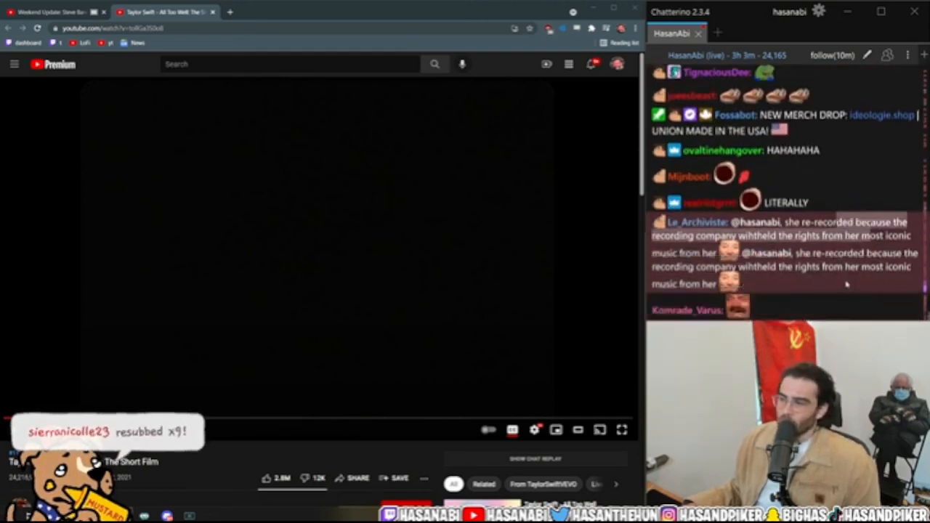